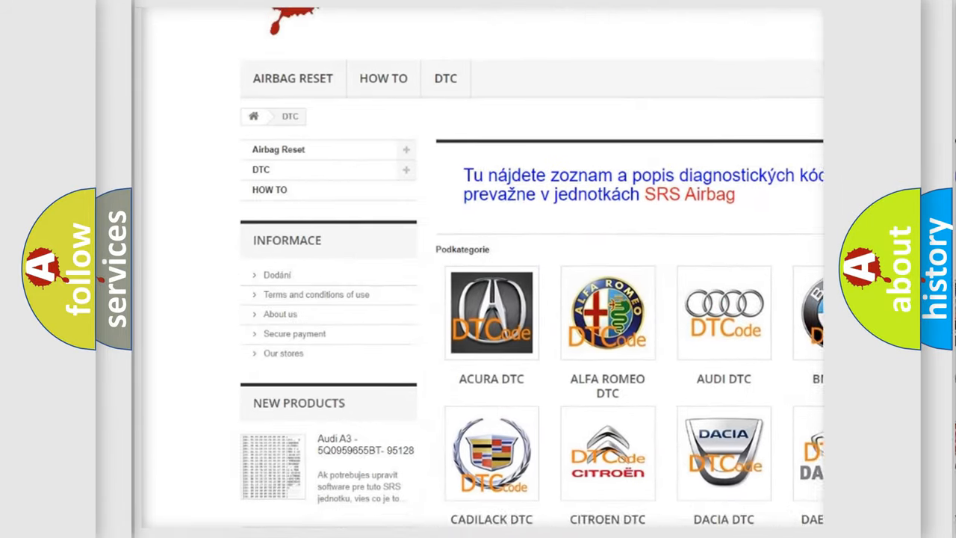
scroll("down", 3)
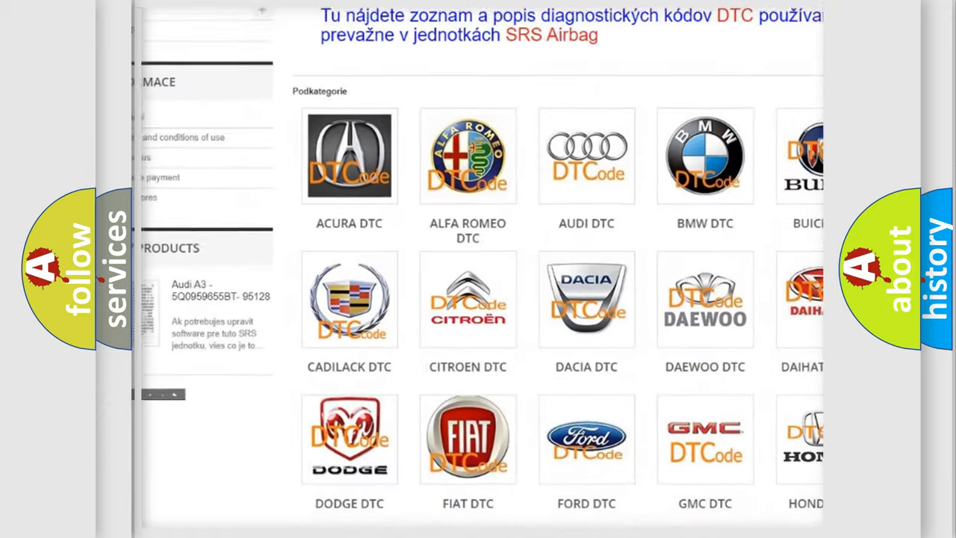